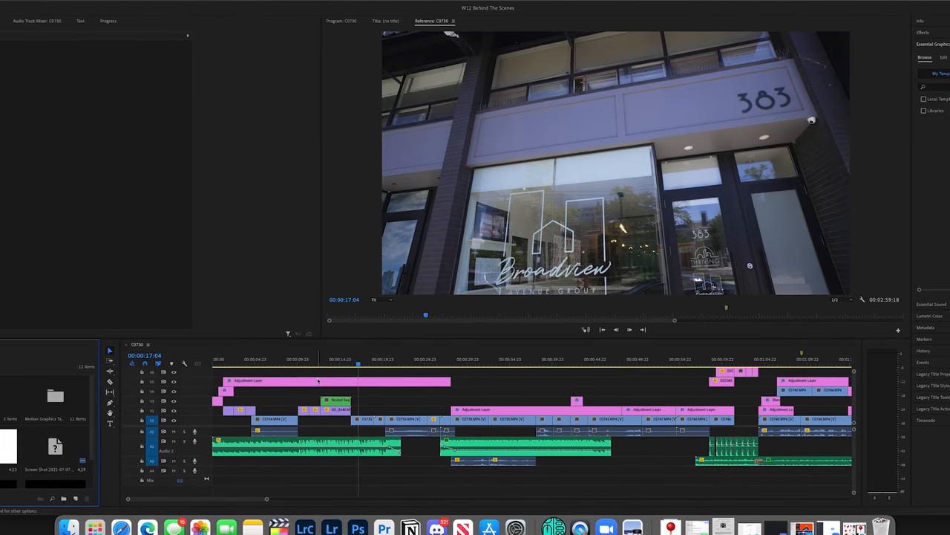
# Step: Leave Premiere Pro and launch Final Cut Pro from the Dock, showing its empty library
pyautogui.click(258, 361)
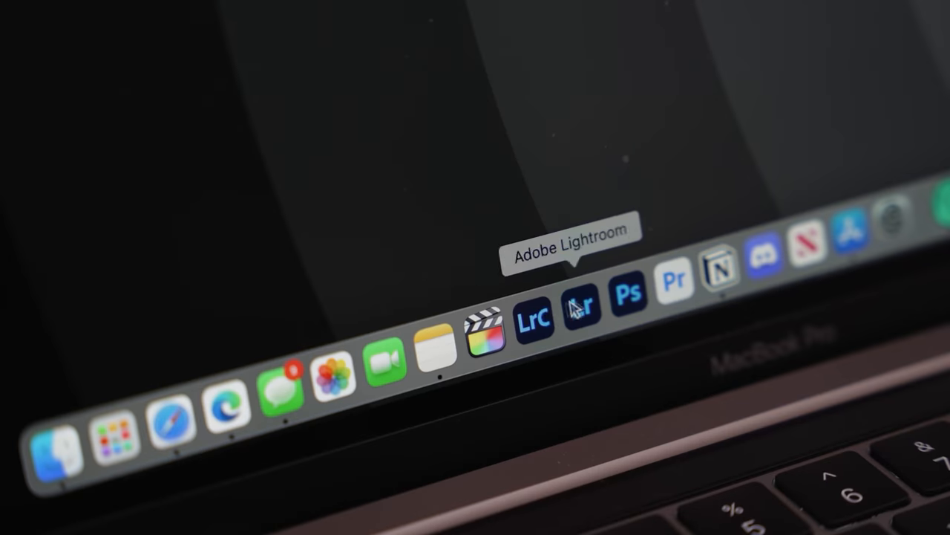
pyautogui.moveTo(484, 325)
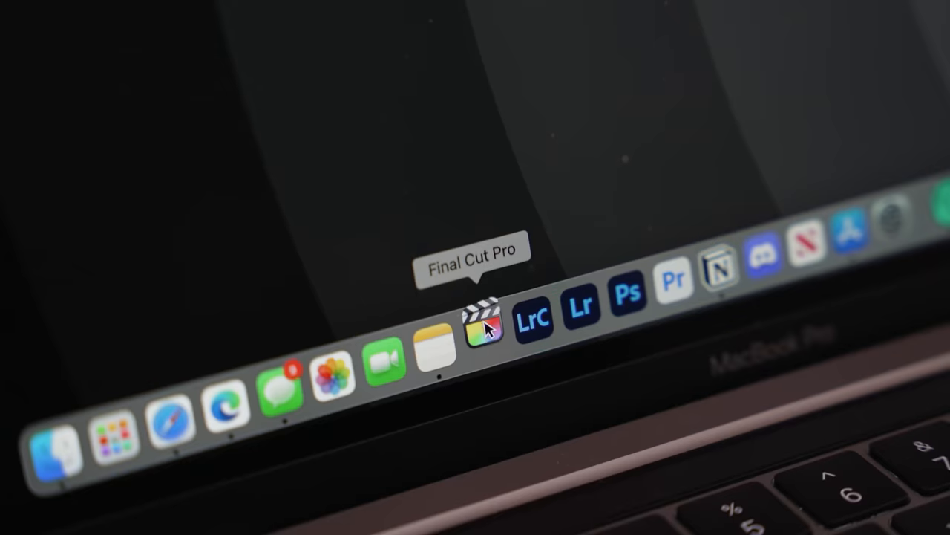
pyautogui.click(479, 319)
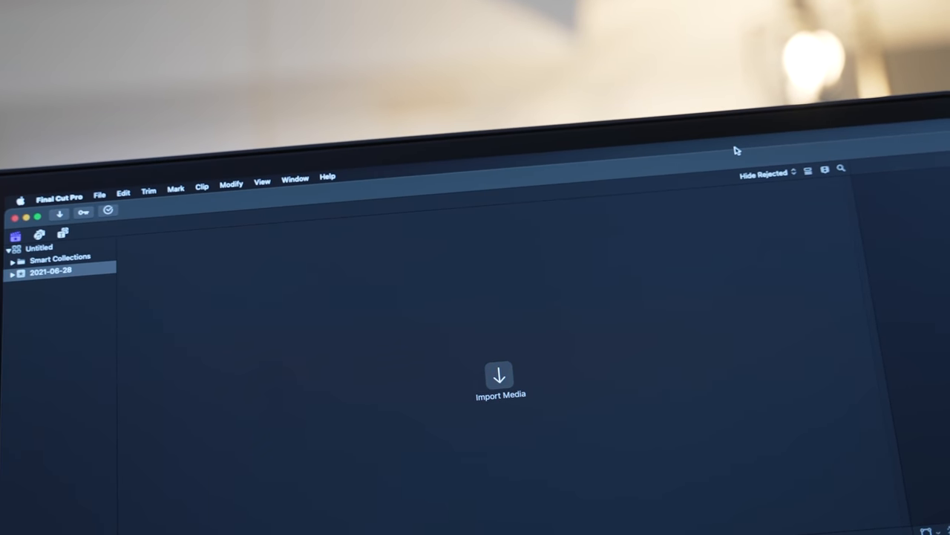